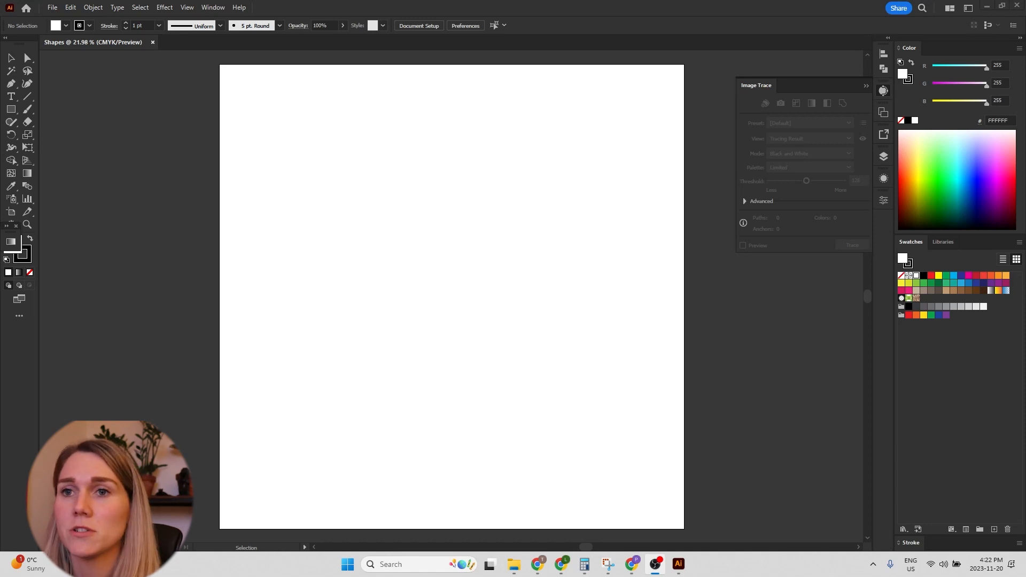
mouse_move(10, 109)
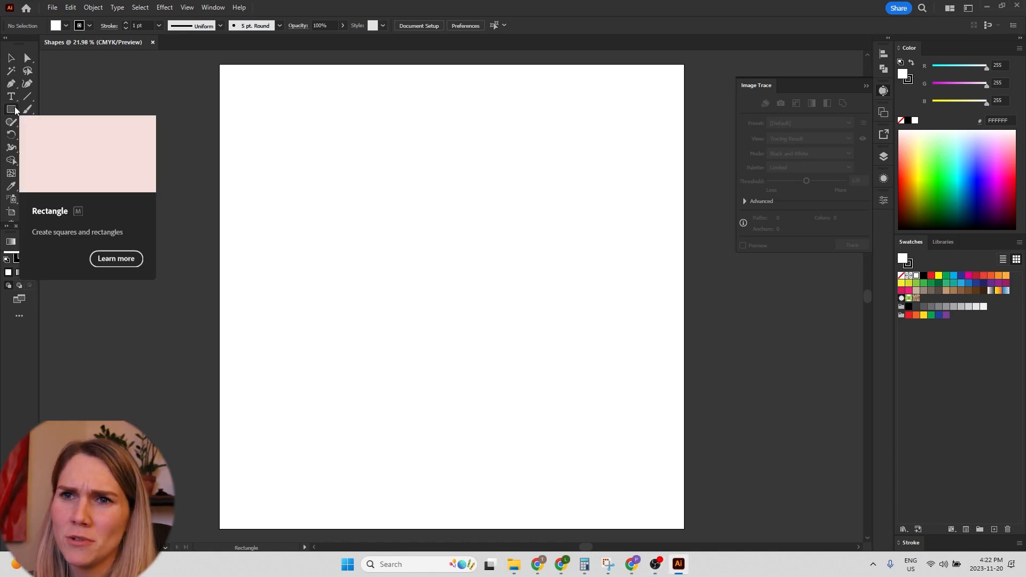
Pick the Polygon tool and draw a black hexagon beside the artboard.
click(9, 109)
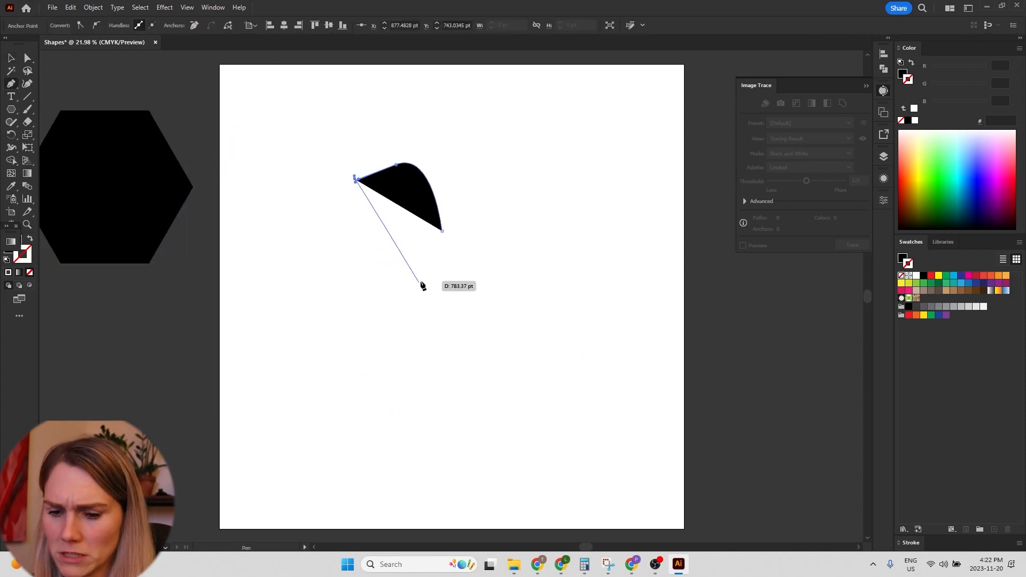
Draw a curved heart half with the Pen tool and place its mirrored copy beside it.
drag(422, 286, 426, 311)
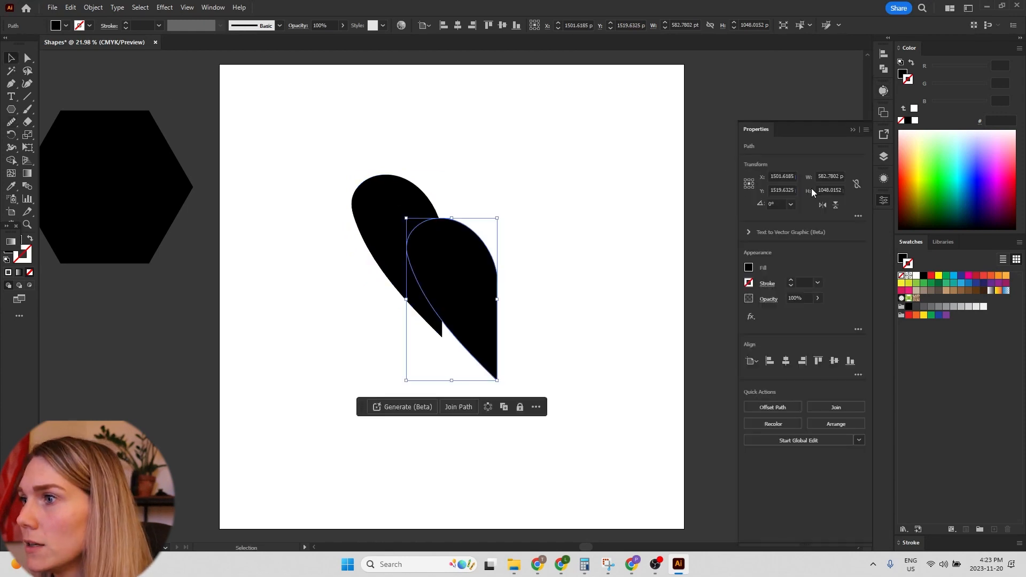
drag(450, 299, 487, 222)
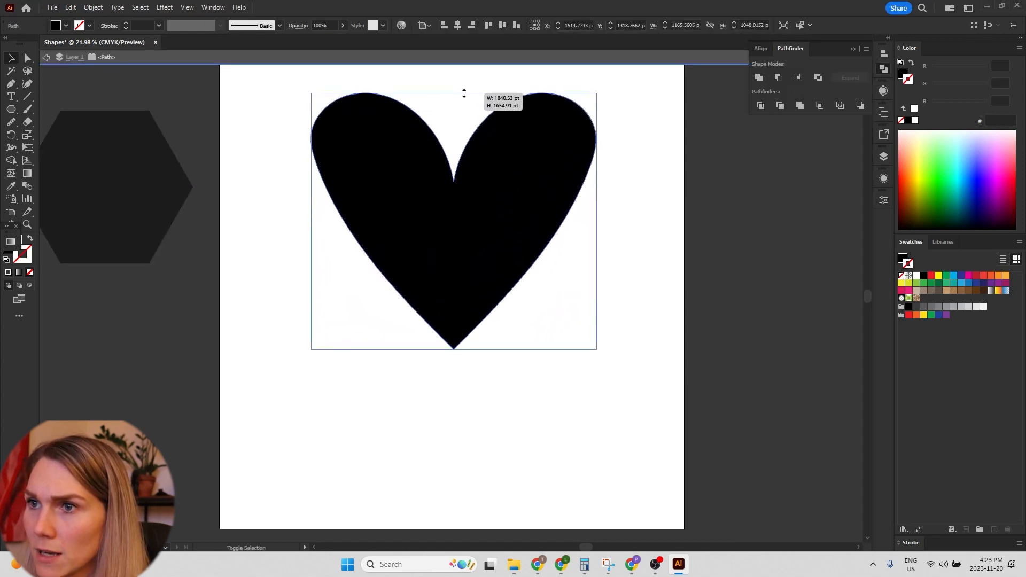
Unite both halves in Pathfinder and stretch the heart to fill the upper artboard.
drag(463, 94, 460, 406)
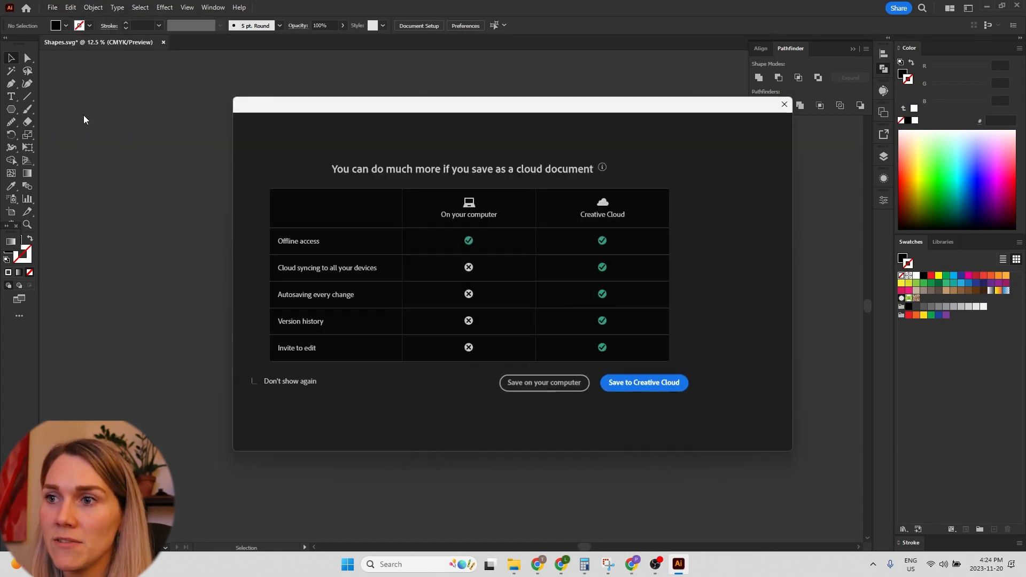
Save the heart locally as Shapes.svg in SVG format, replacing the existing file.
click(544, 383)
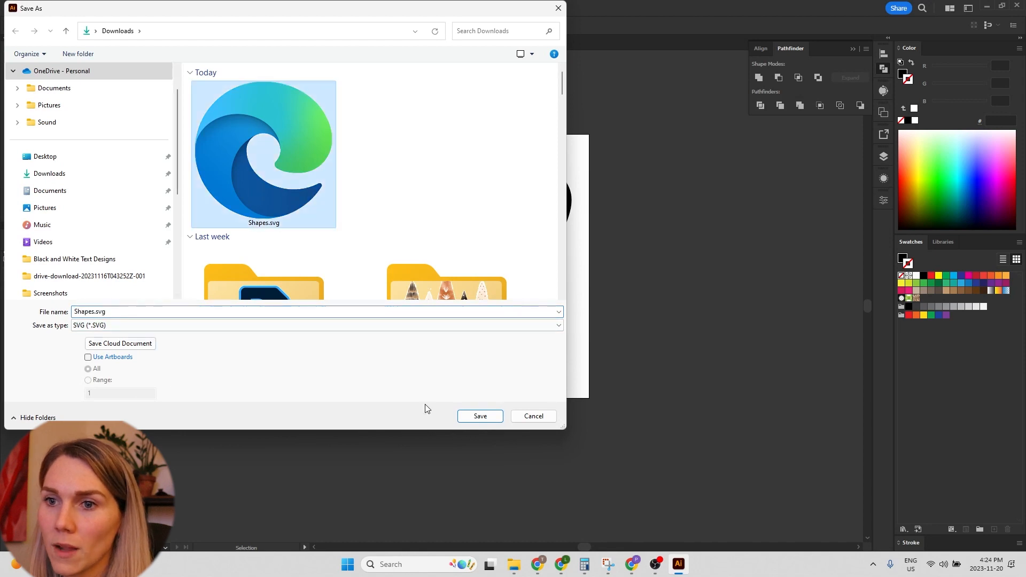
click(479, 416)
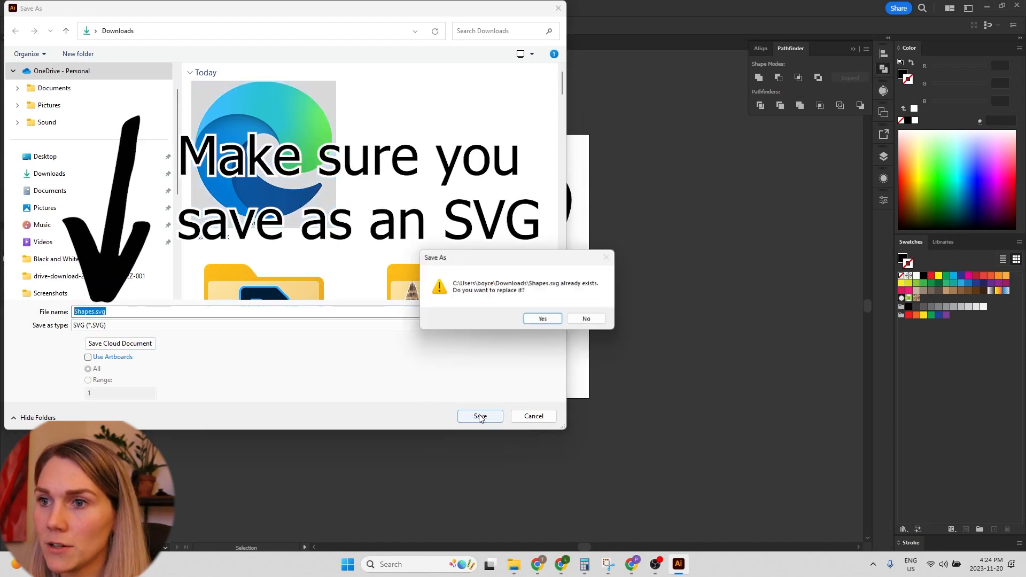
click(542, 319)
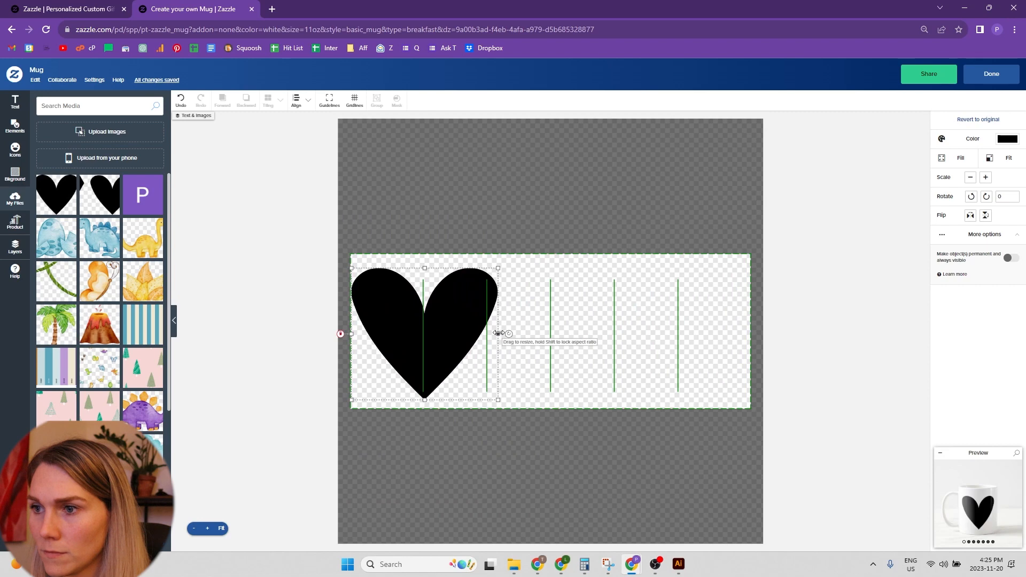
Shrink the uploaded heart to fit the mug design's leftmost section.
drag(497, 332, 484, 333)
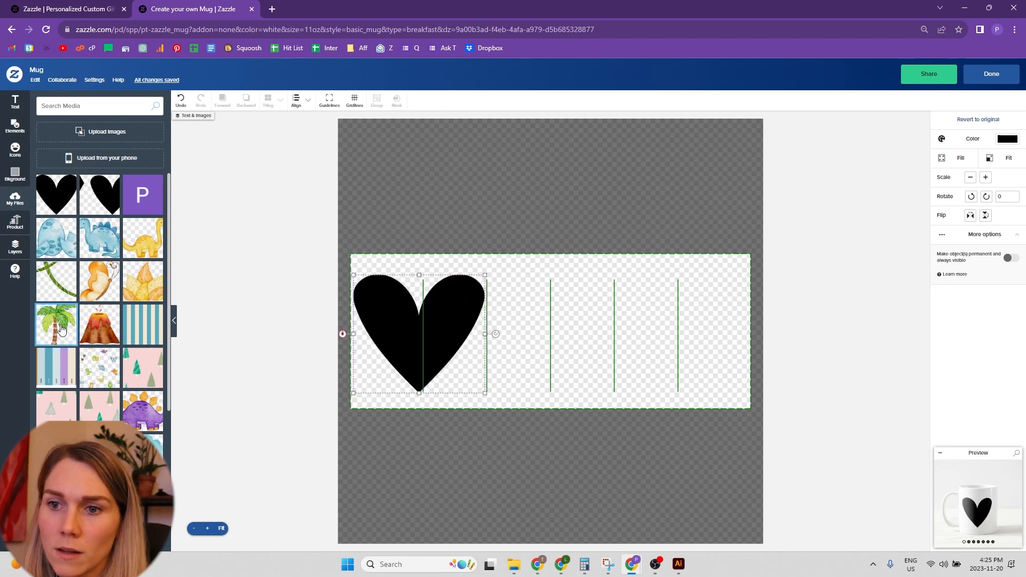
scroll(down, 3)
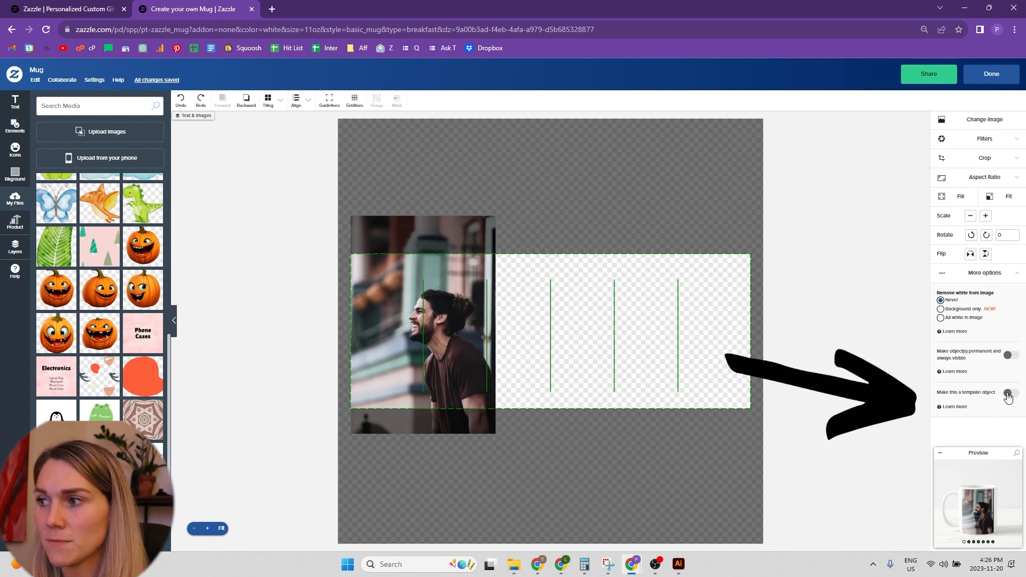
Place the smiling man's photo over the heart and enable Make this a template object.
click(1012, 393)
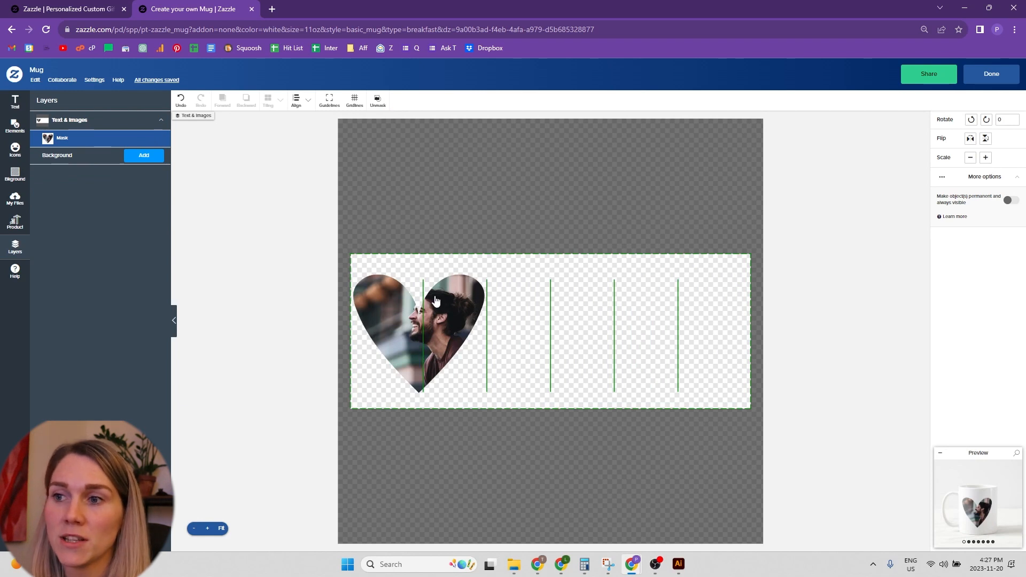
mouse_move(408, 339)
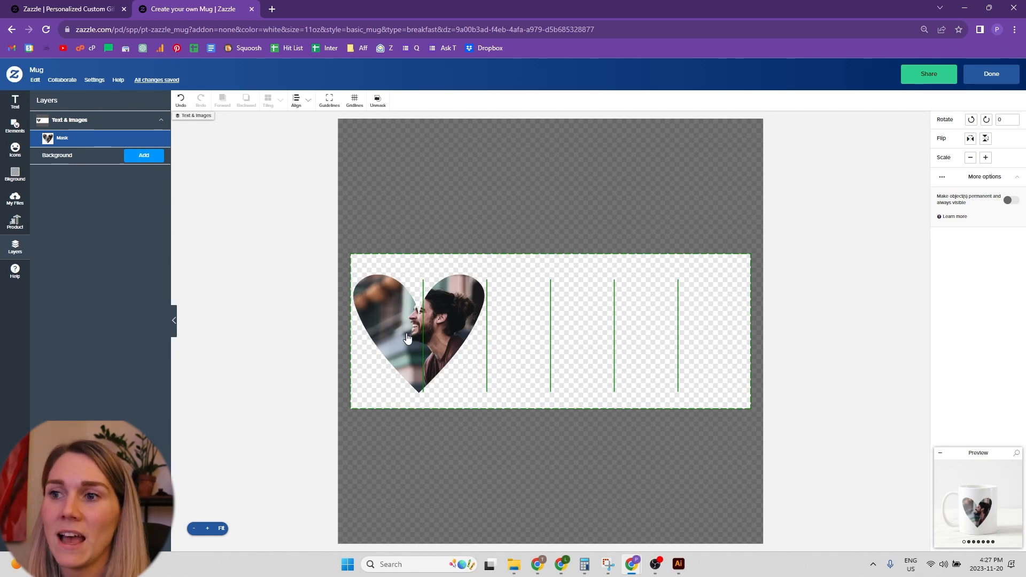